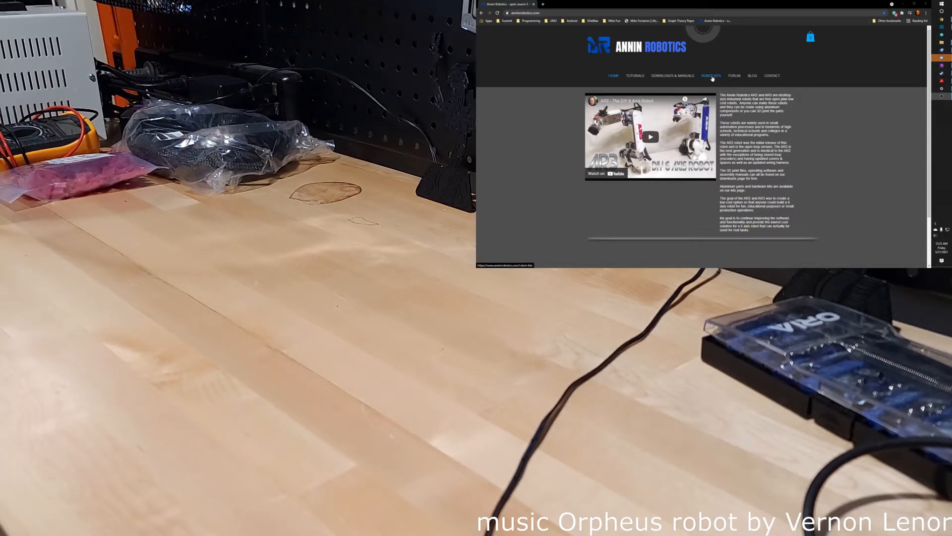
Browse the Robot Kits page, scrolling through the AR2 and AR3 parts kit listings.
click(712, 76)
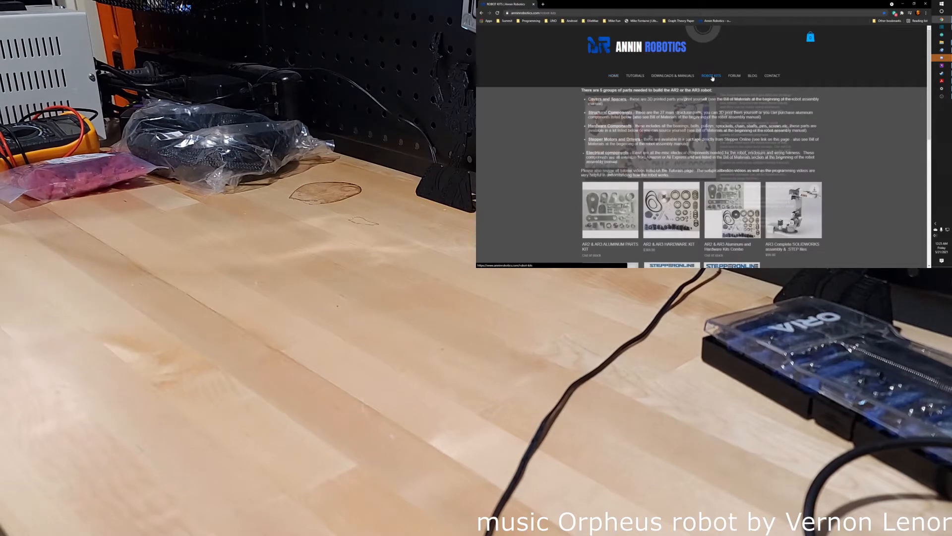
scroll(down, 3)
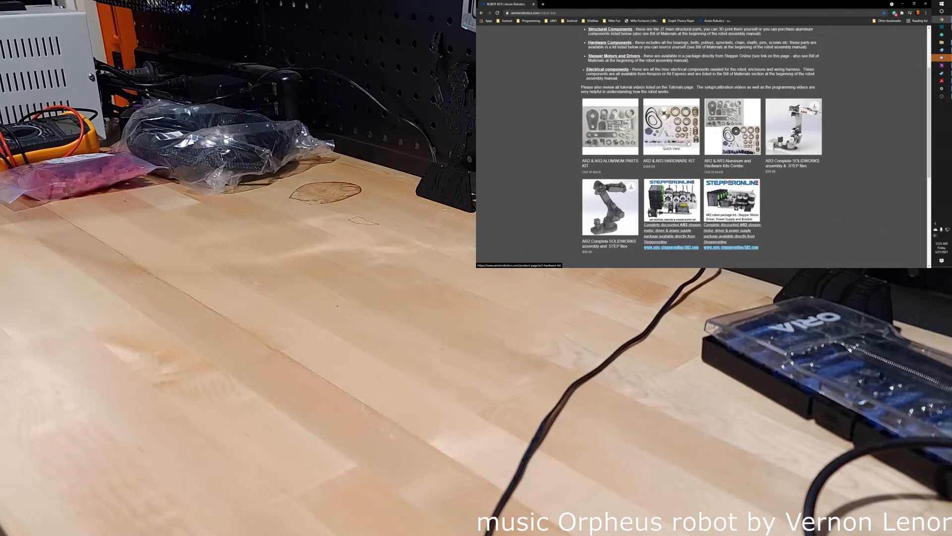
scroll(up, 3)
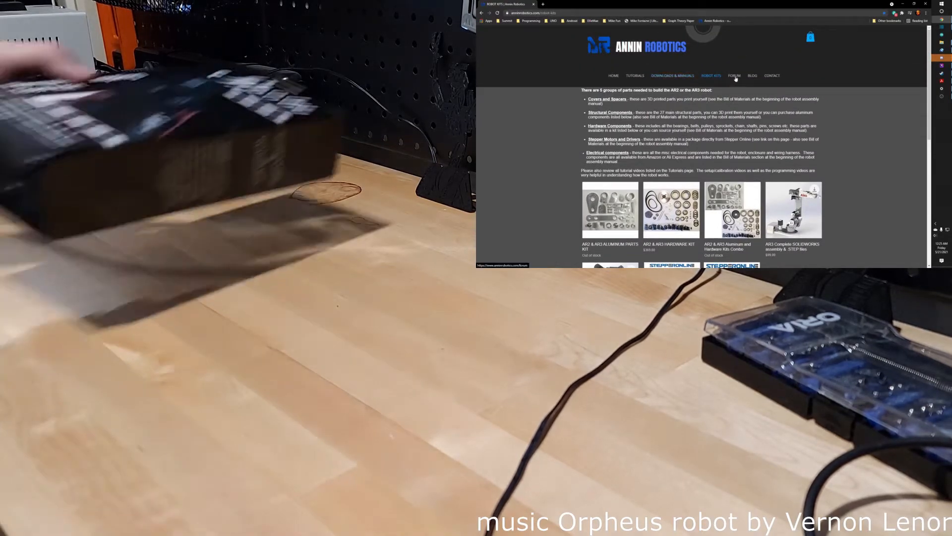
Visit Tutorials, return to the home page, and play the 'AR3 - The DIY 6 Axis Robot' video.
click(634, 75)
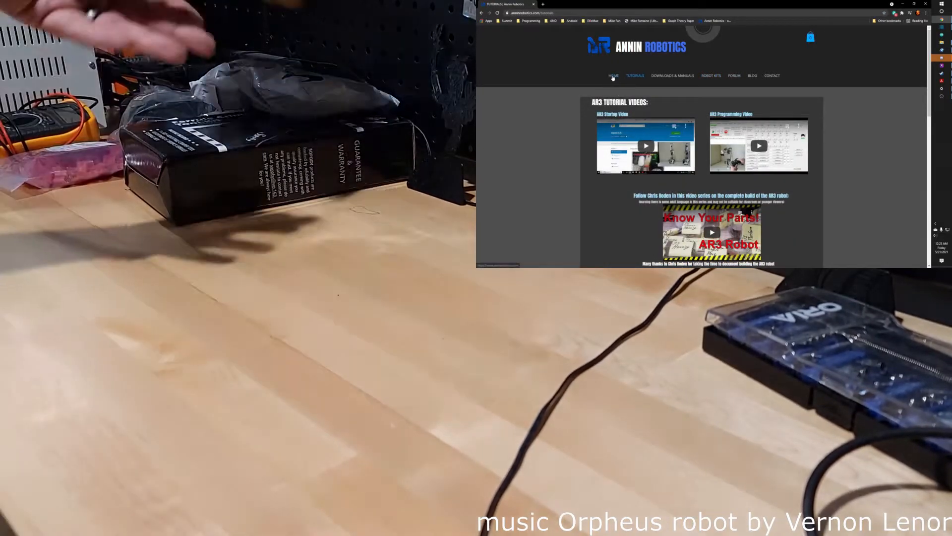
click(613, 76)
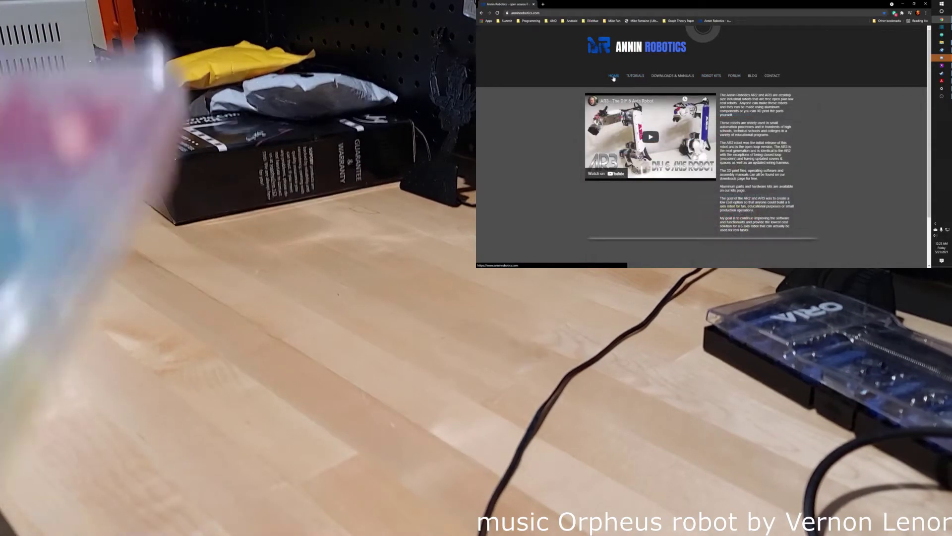
click(651, 136)
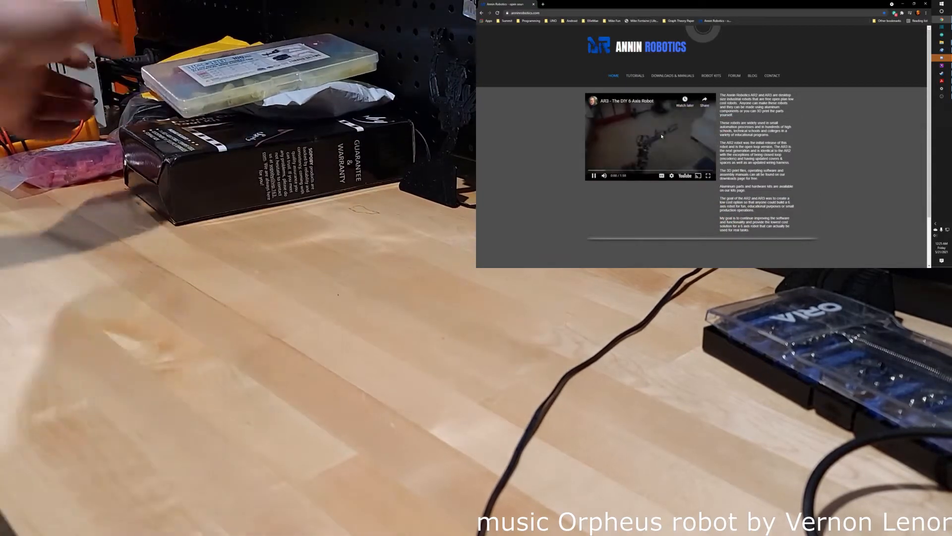